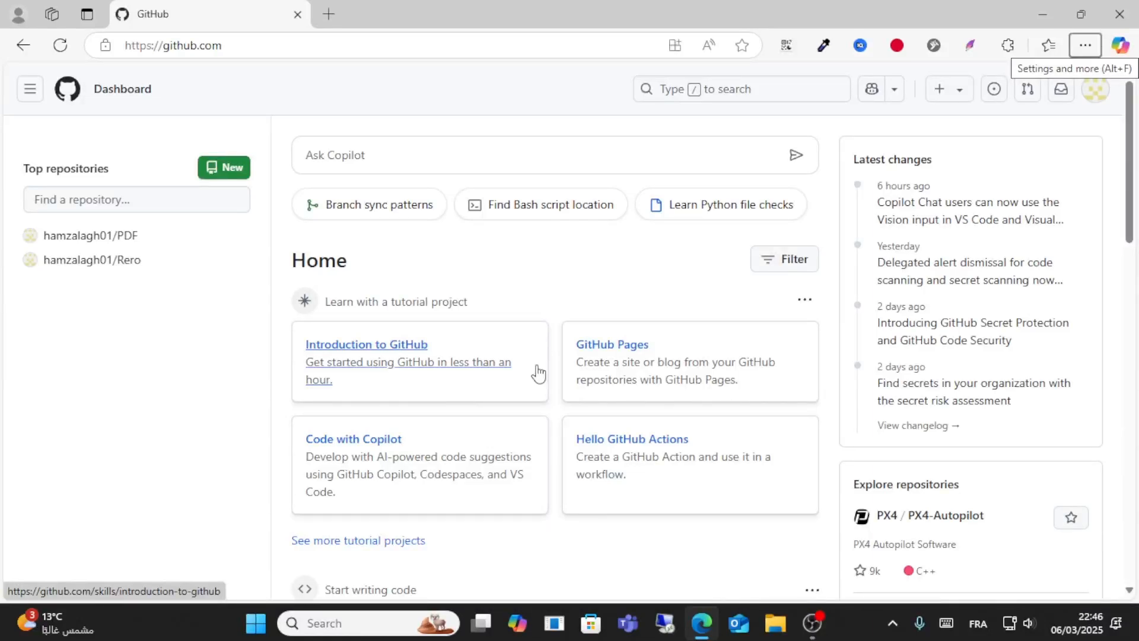
pyautogui.moveTo(944, 390)
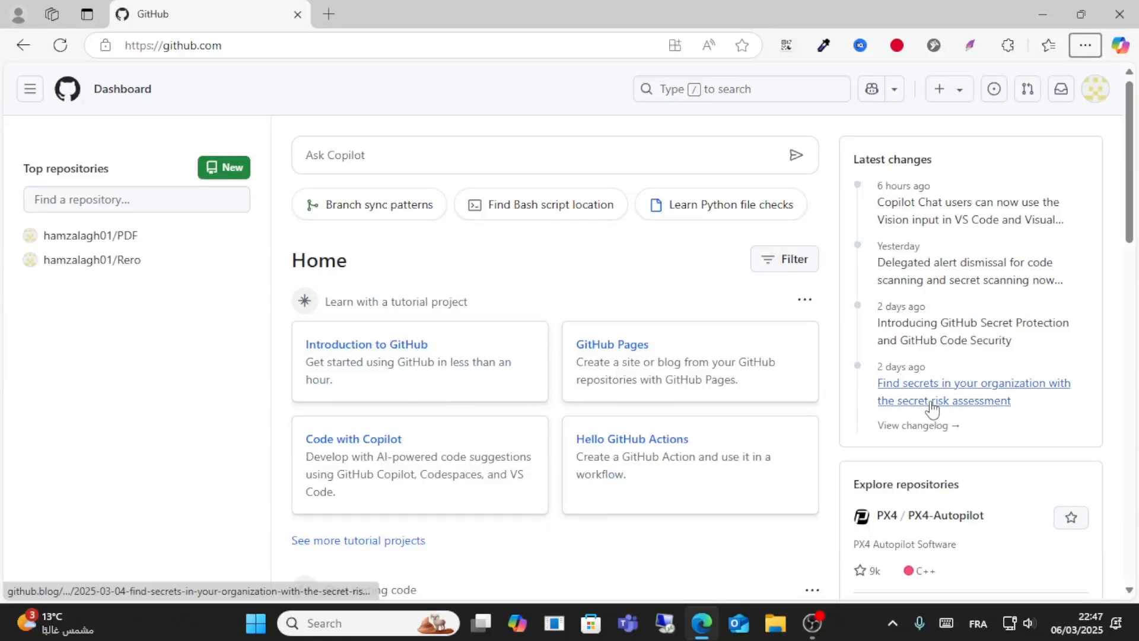
pyautogui.moveTo(612, 215)
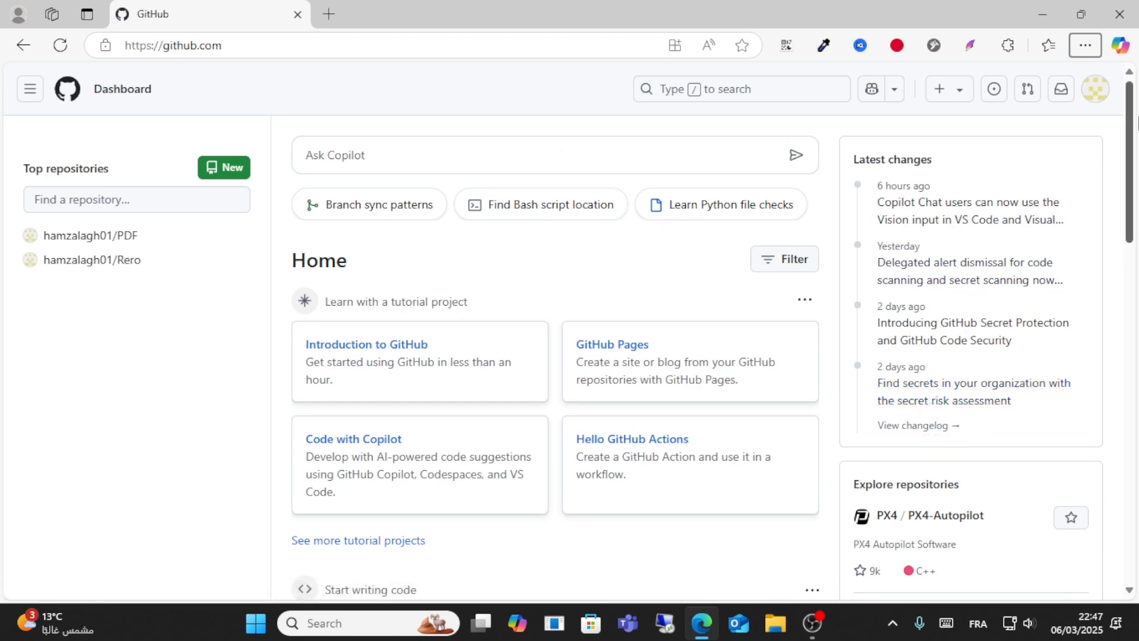
# - Create a new public repository named PDF1 from the + menu's New repository form
pyautogui.click(1096, 89)
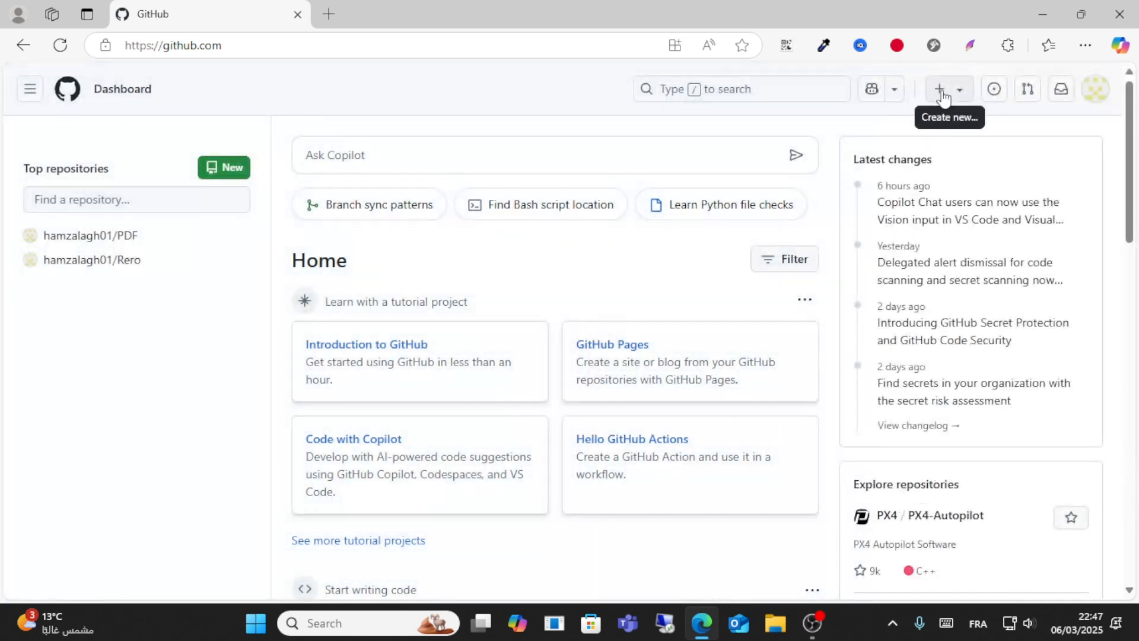
pyautogui.click(943, 89)
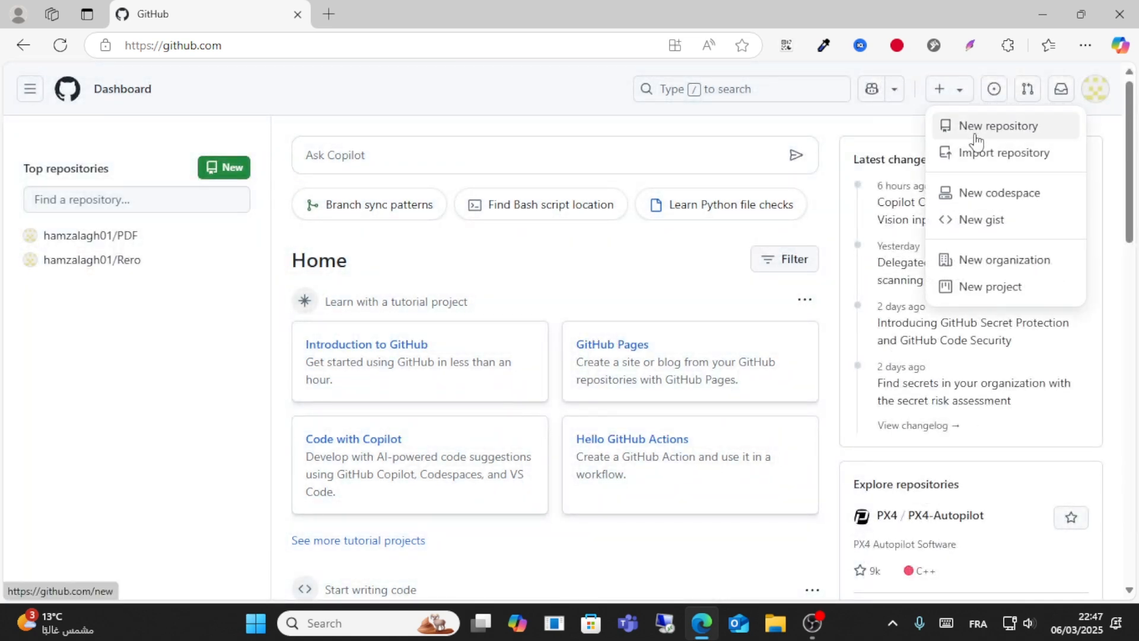
pyautogui.click(999, 126)
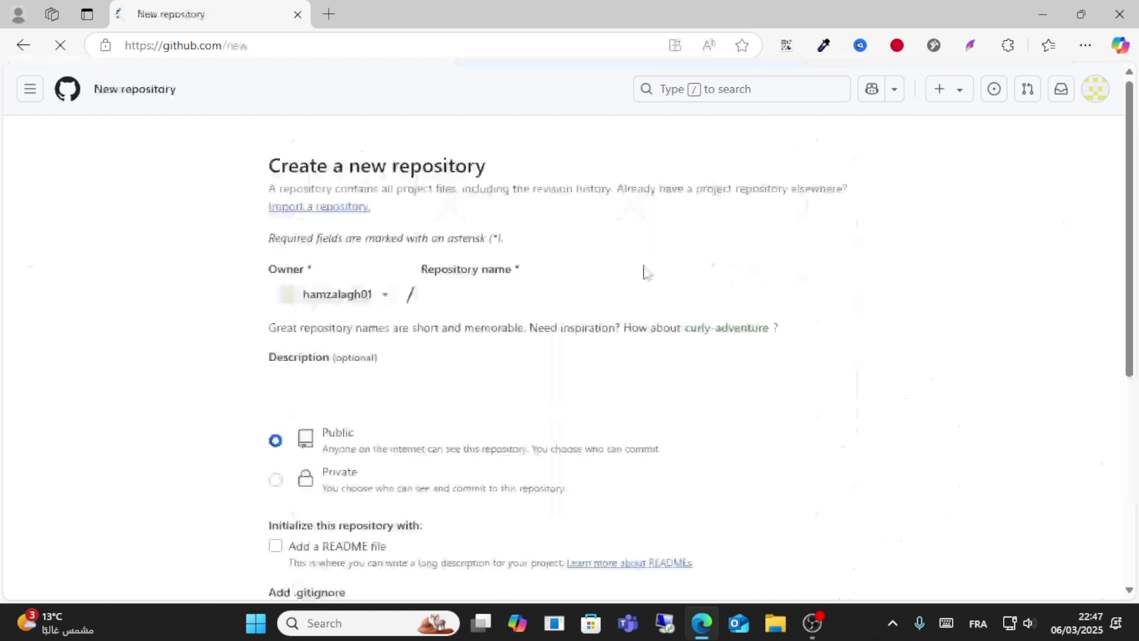
pyautogui.click(497, 294)
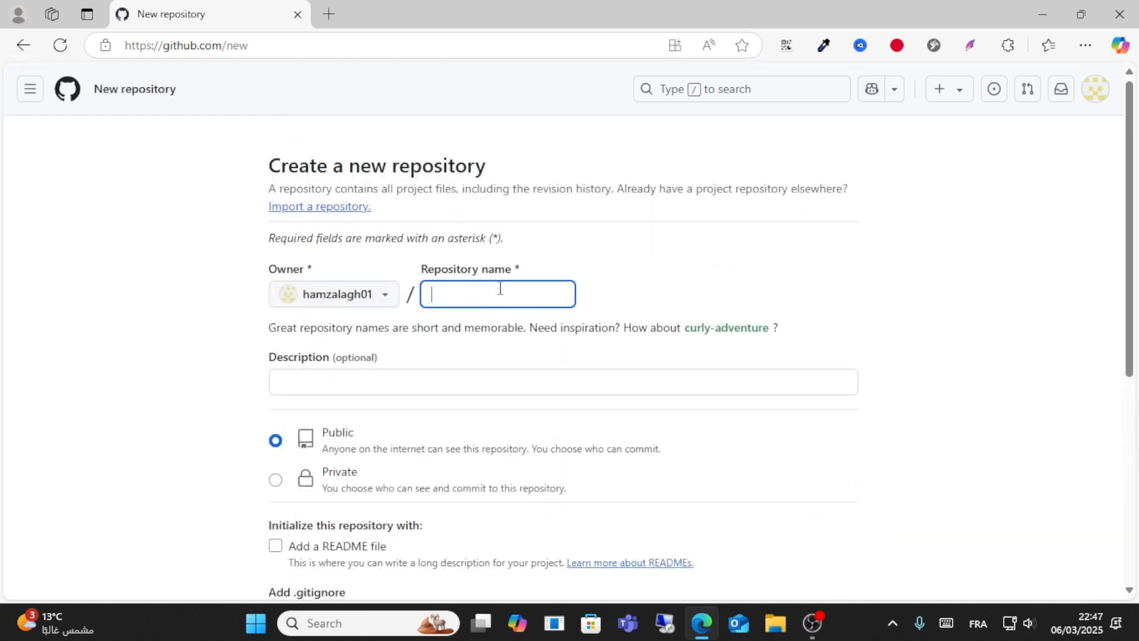
pyautogui.write('F')
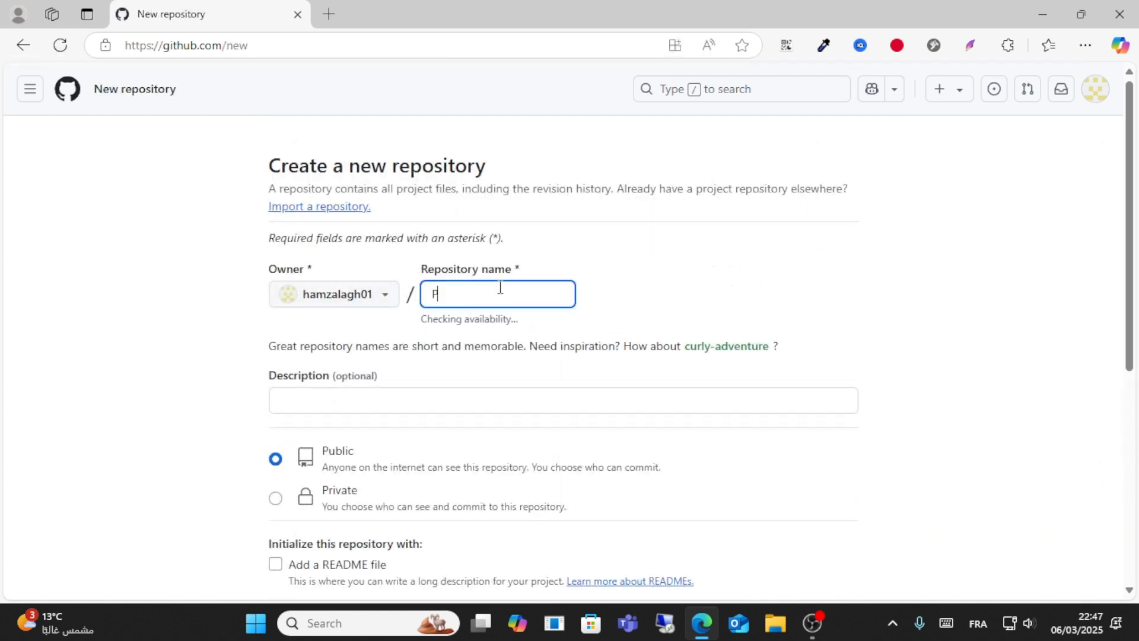
pyautogui.write('DF1')
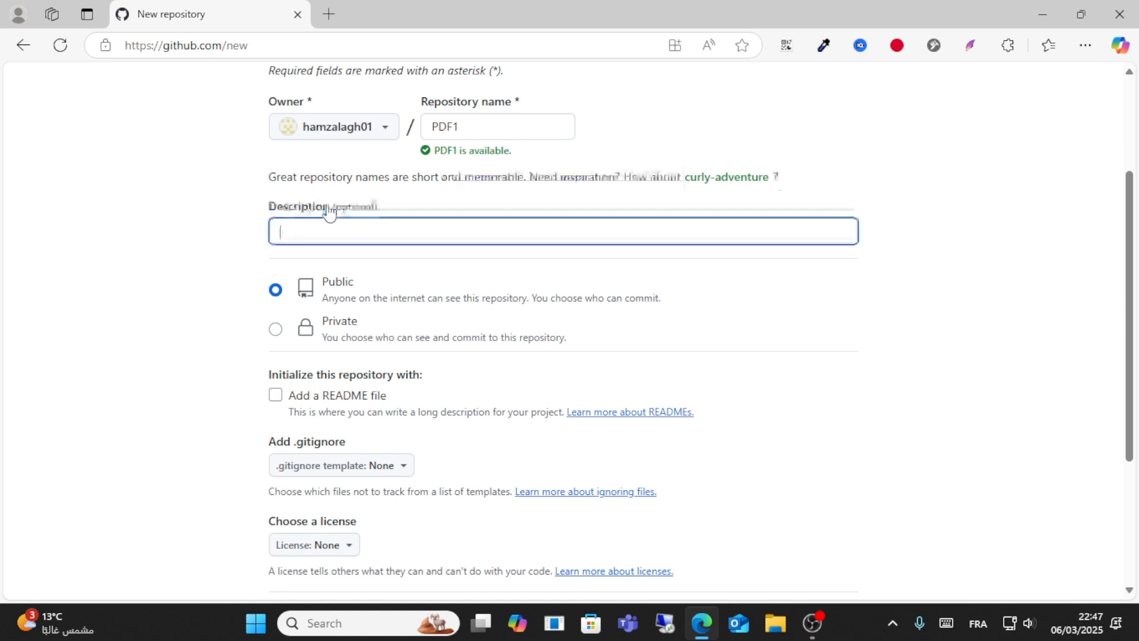
pyautogui.moveTo(300, 347)
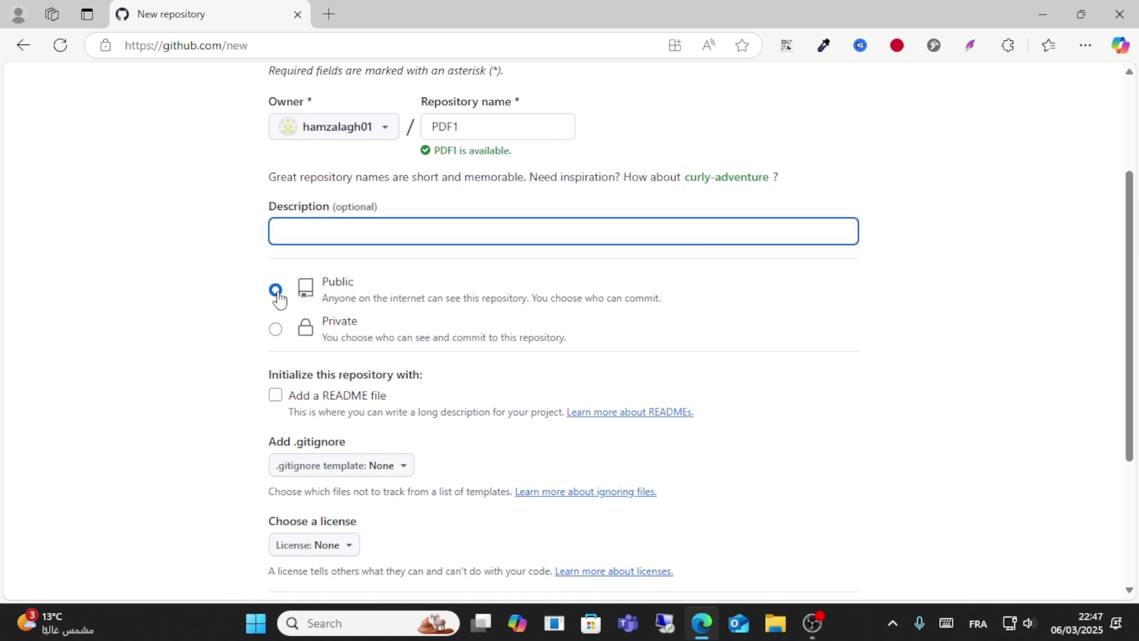
pyautogui.scroll(-3)
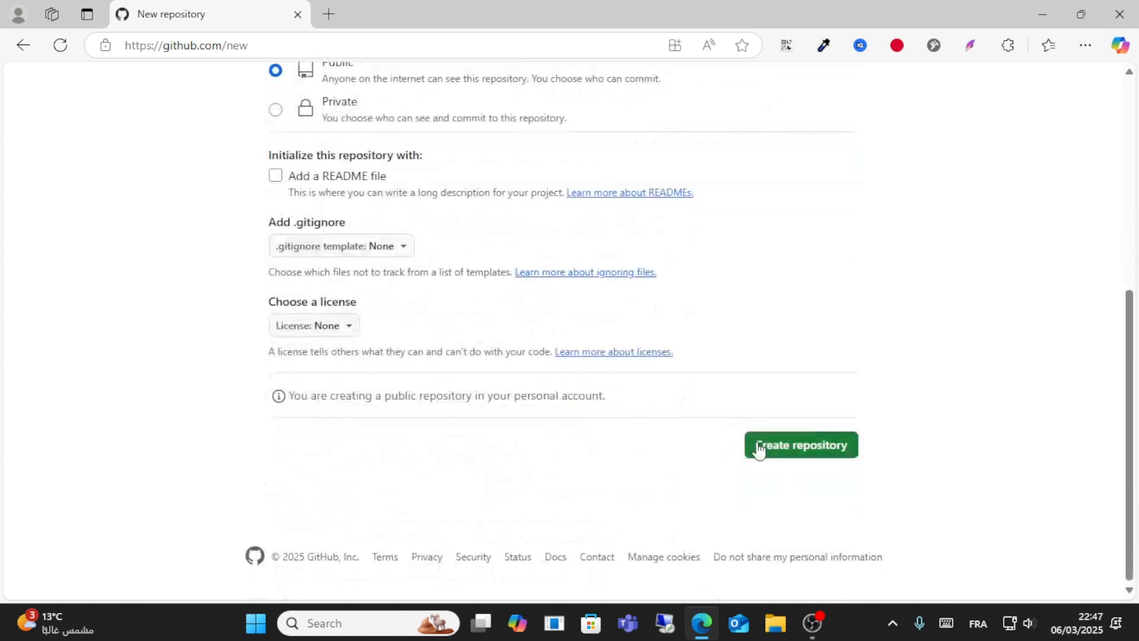
pyautogui.click(801, 445)
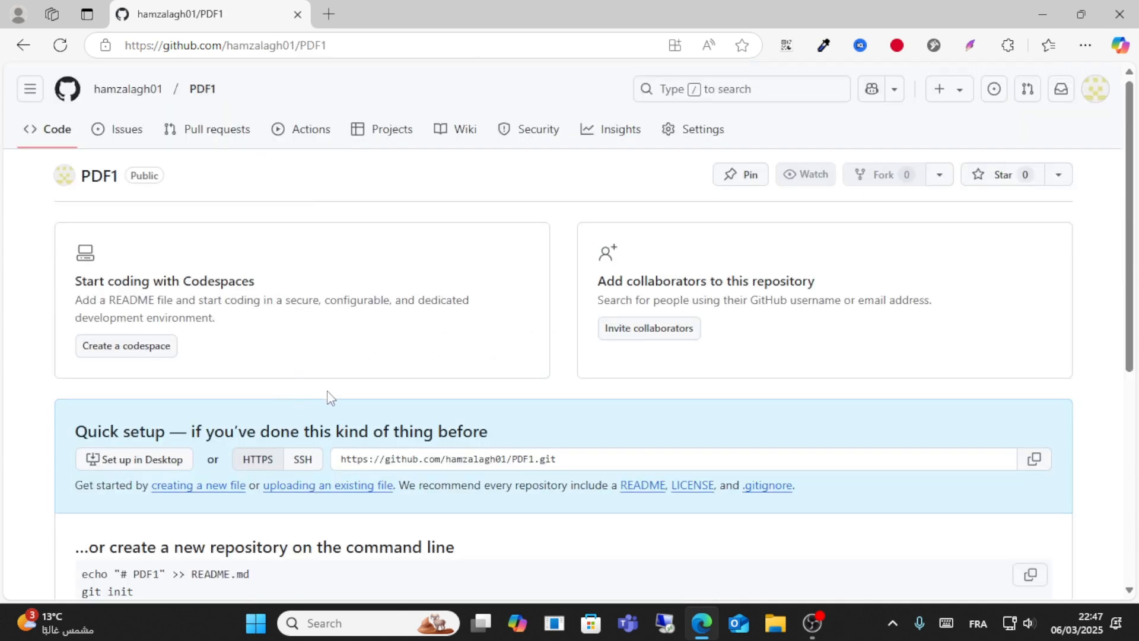
# - Choose 'uploading an existing file' and pick 'Equipements rotatifs principes -lubrifucation -inspection.pdf' from the file picker
pyautogui.click(804, 173)
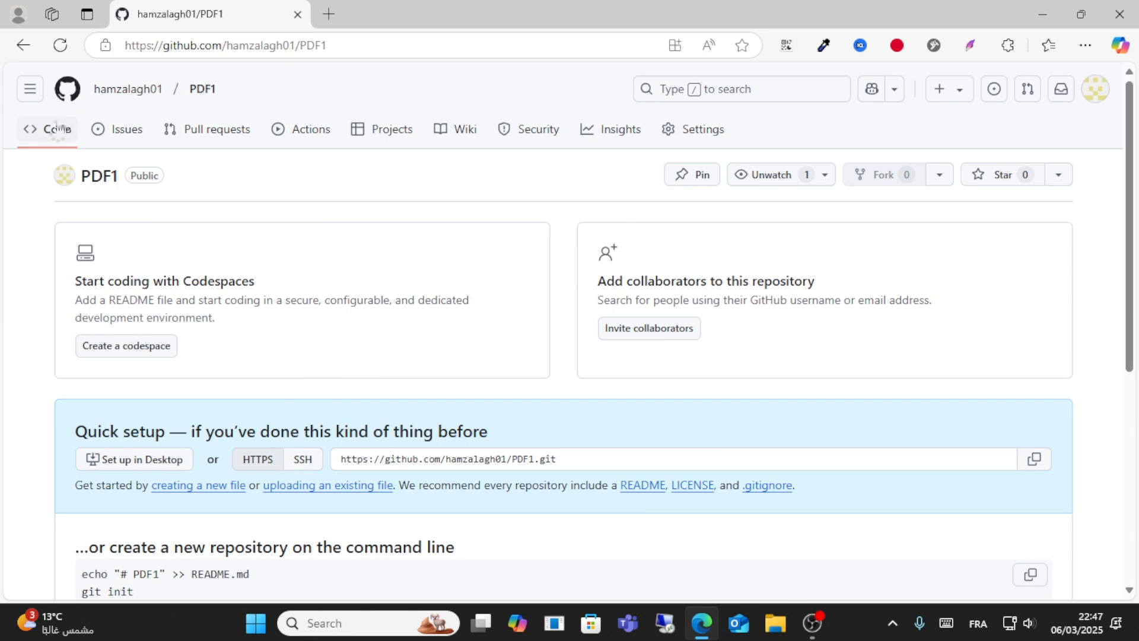
pyautogui.scroll(-3)
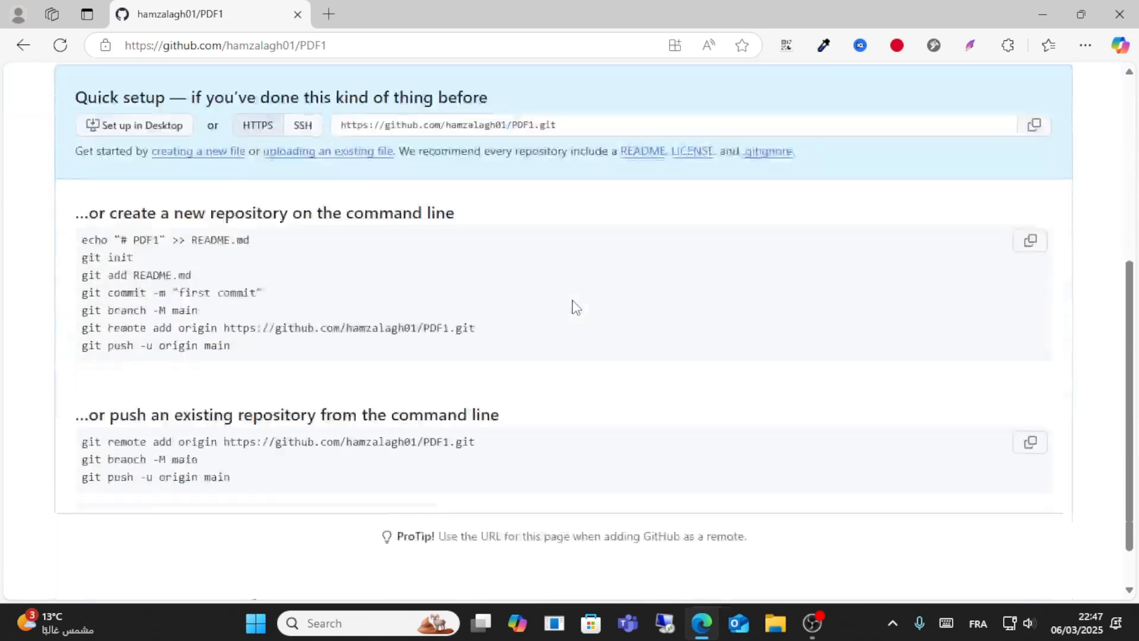
pyautogui.scroll(3)
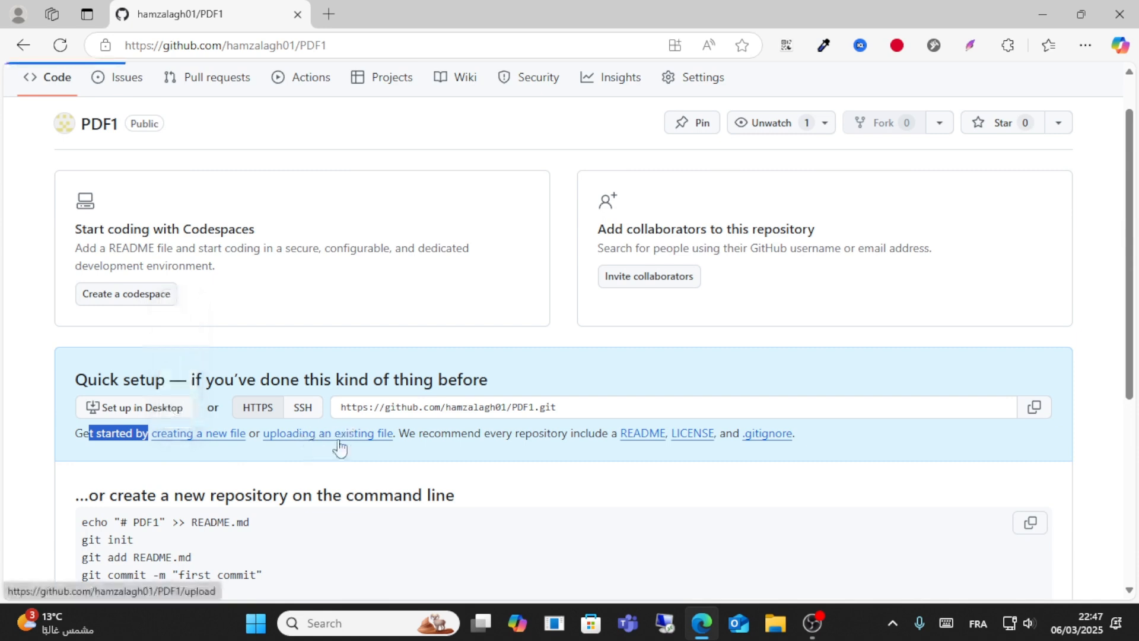
pyautogui.click(327, 434)
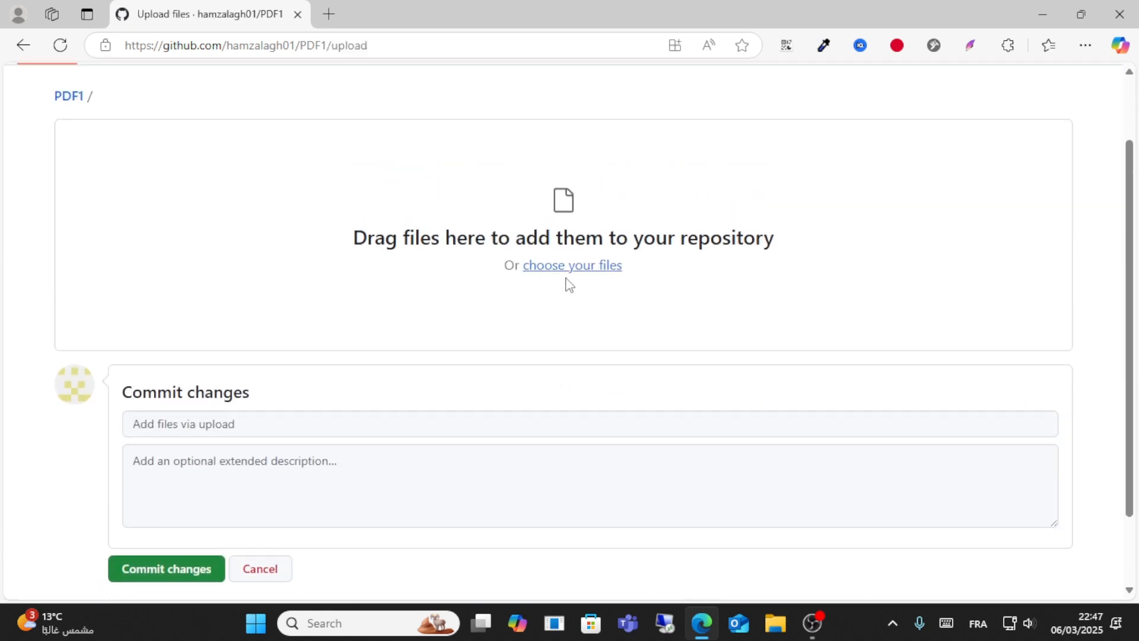
pyautogui.click(571, 264)
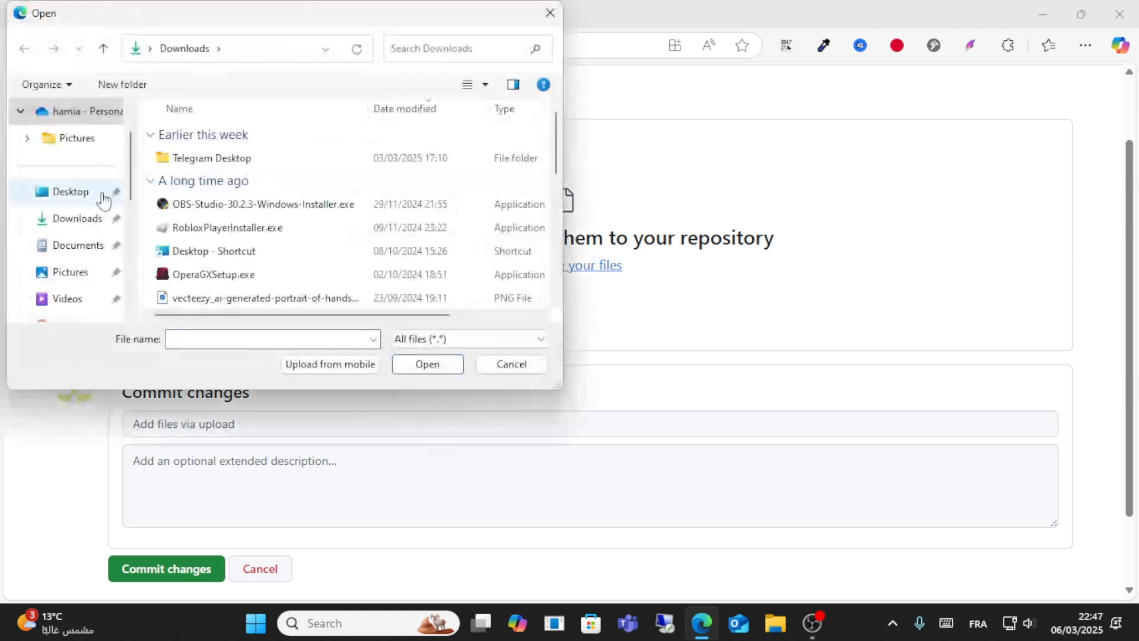
pyautogui.click(427, 364)
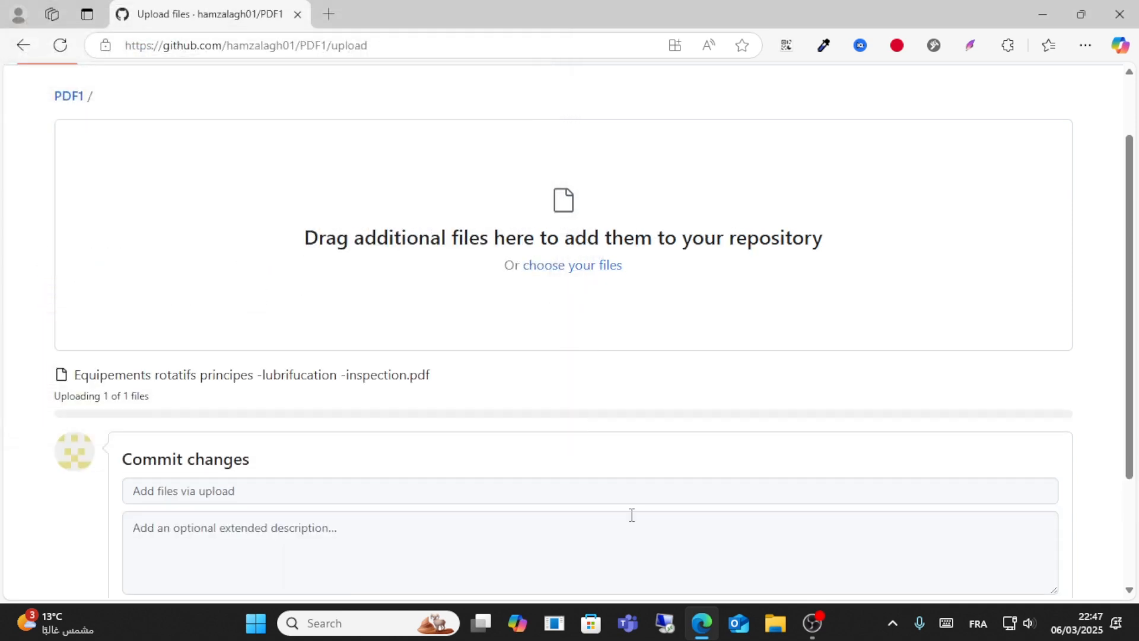
# - Scroll the upload page while the PDF's progress bar completes and it appears in the list
pyautogui.scroll(-3)
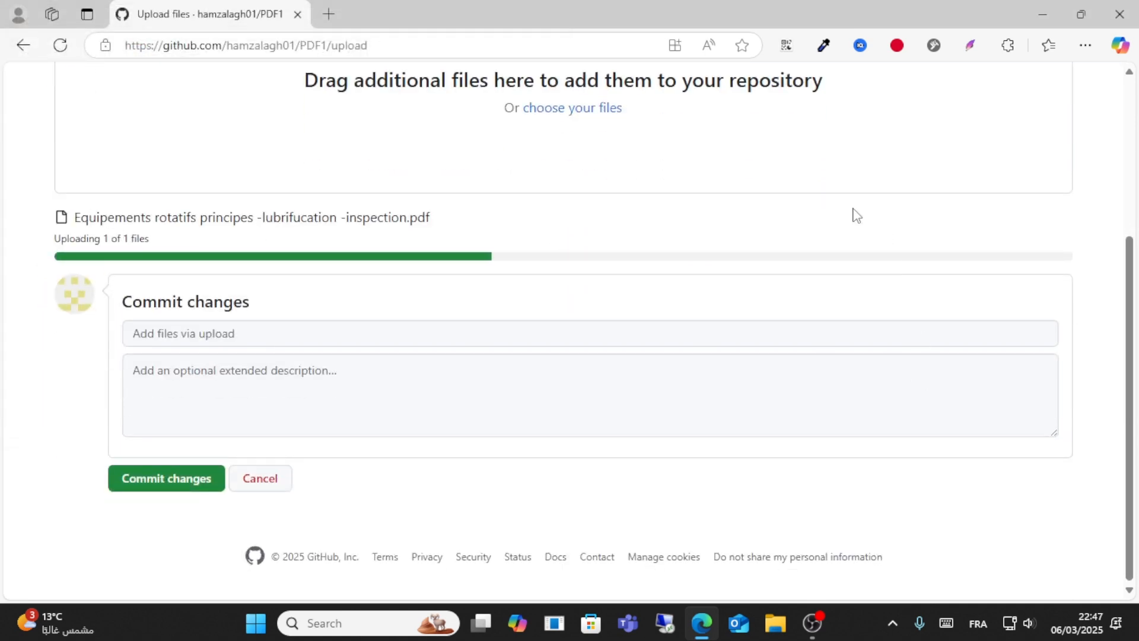
pyautogui.scroll(3)
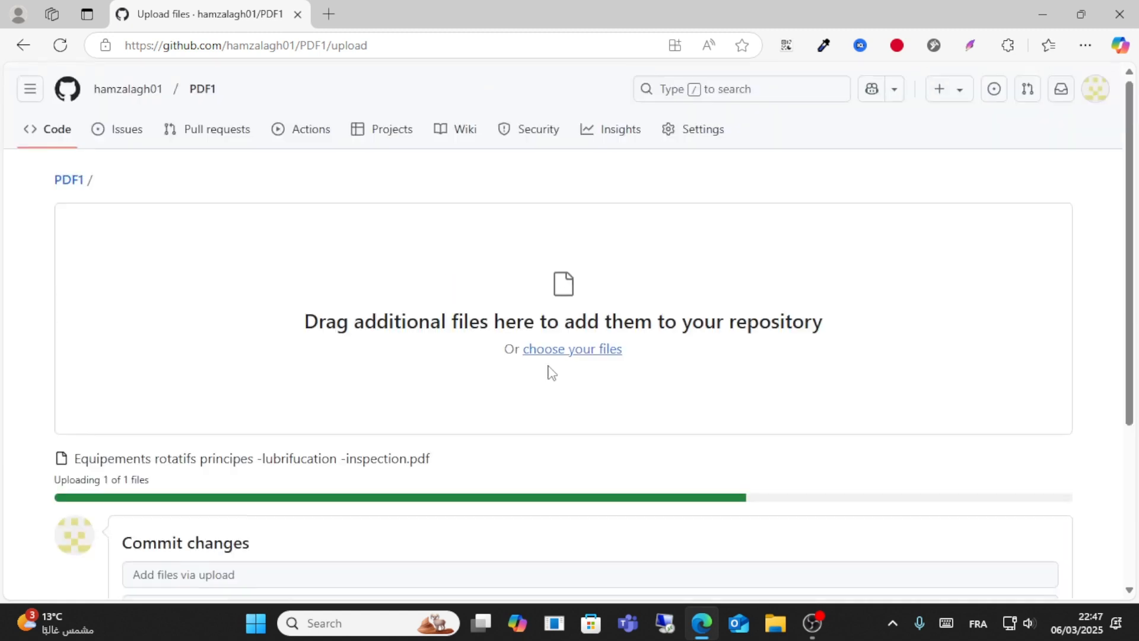
pyautogui.moveTo(641, 433)
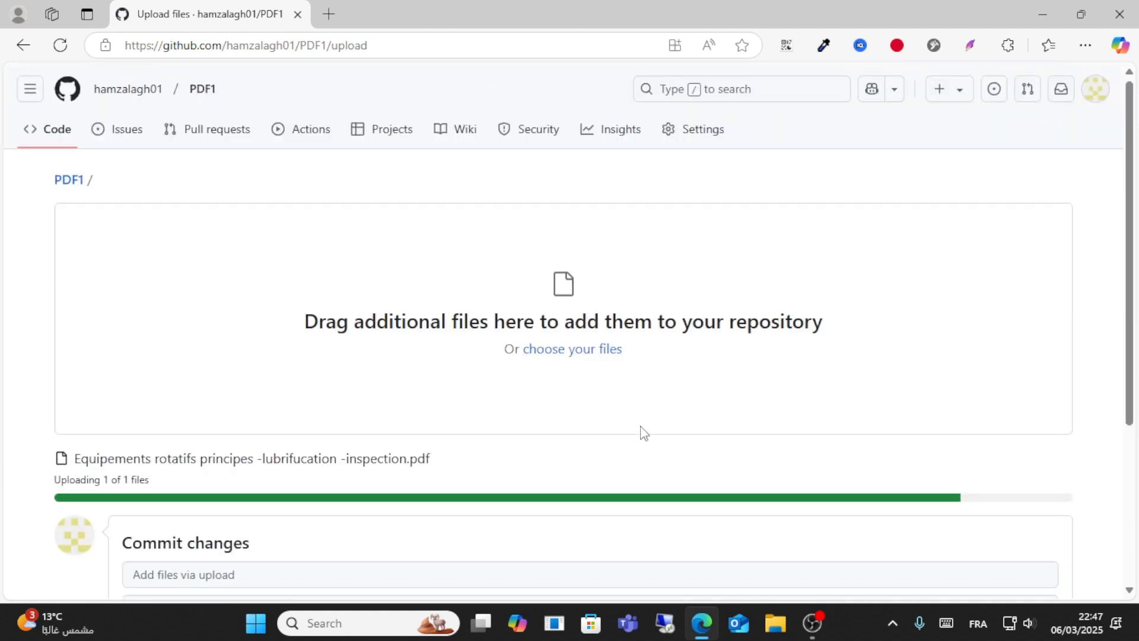
pyautogui.scroll(-3)
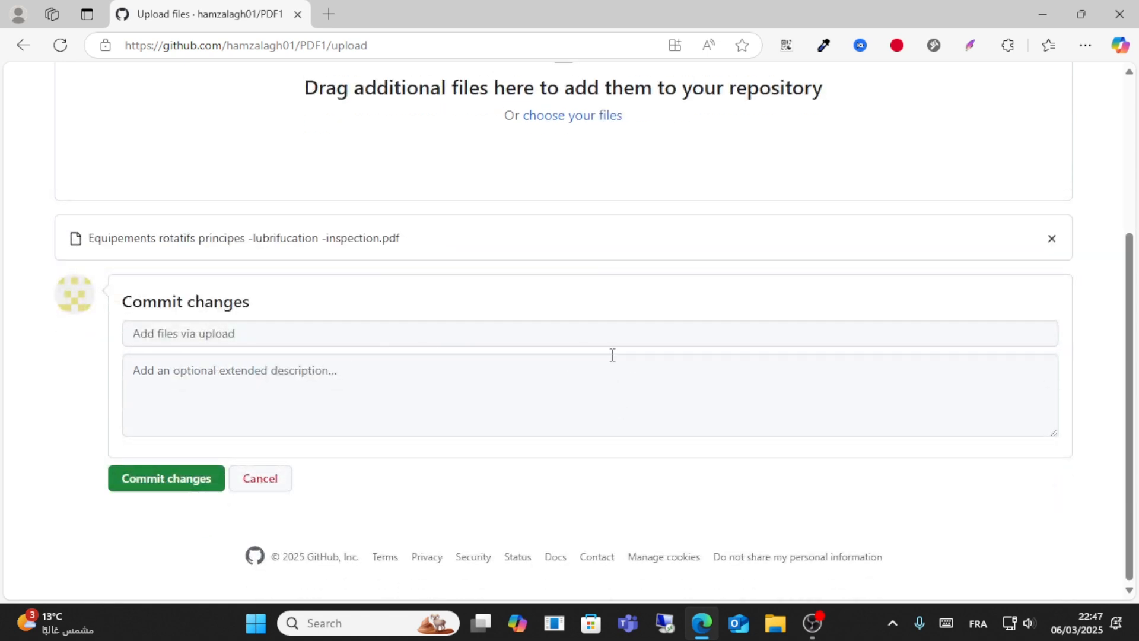
pyautogui.scroll(3)
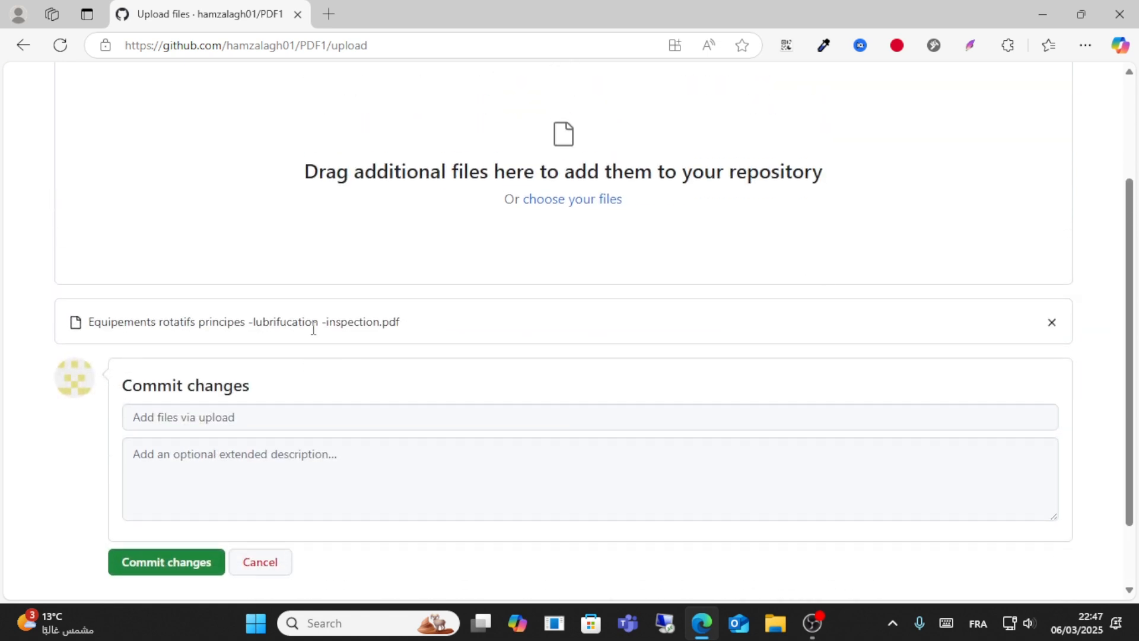
pyautogui.scroll(-3)
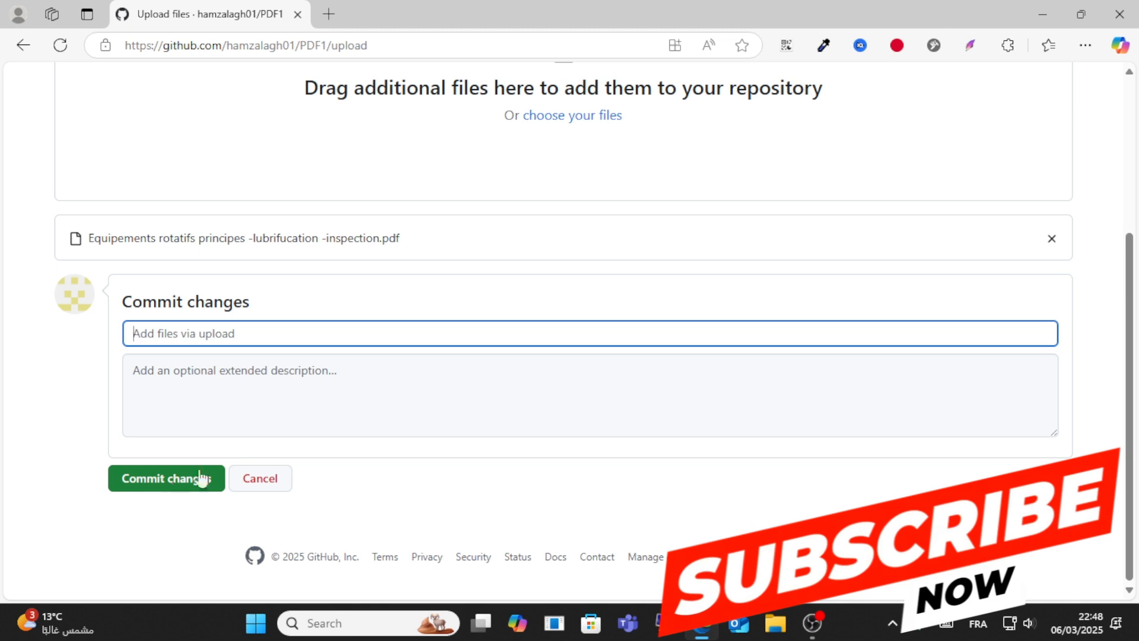
pyautogui.scroll(3)
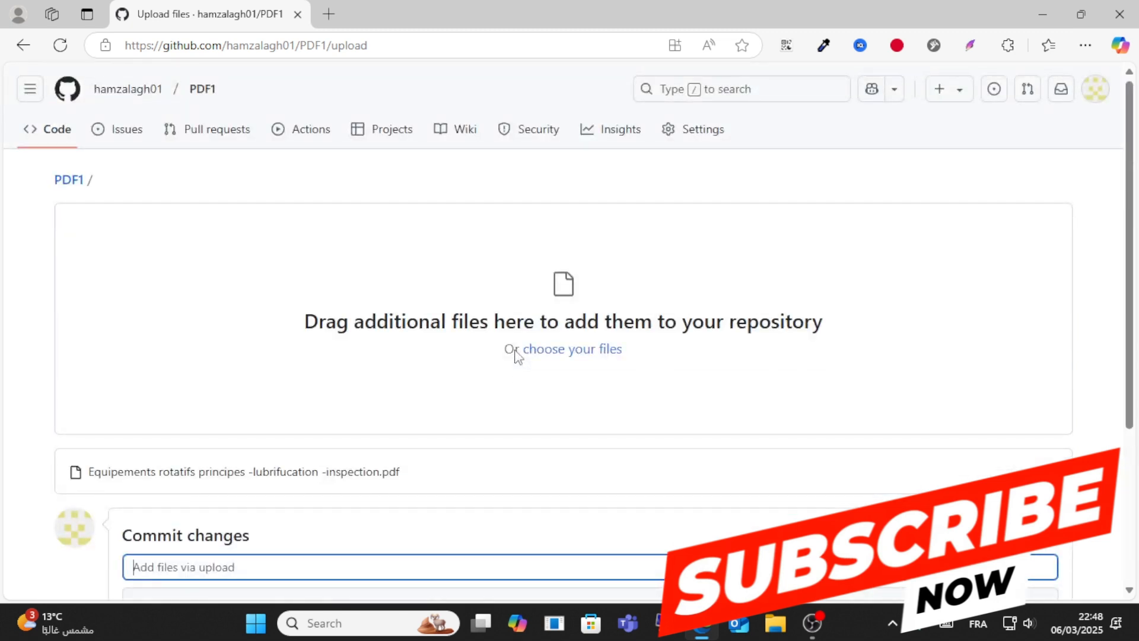
pyautogui.moveTo(573, 380)
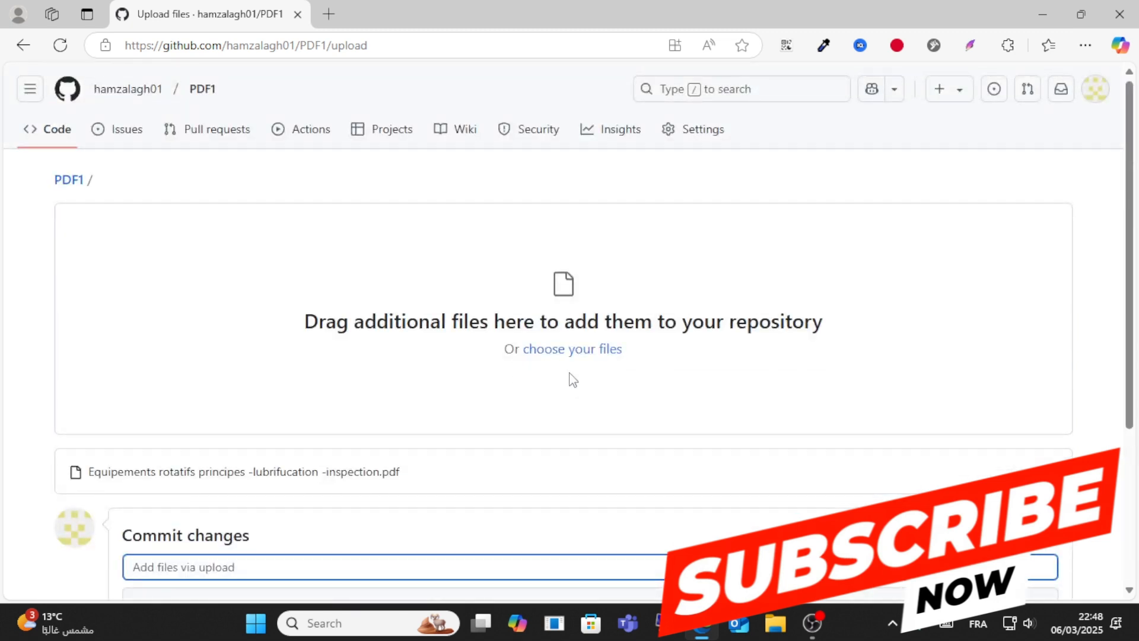